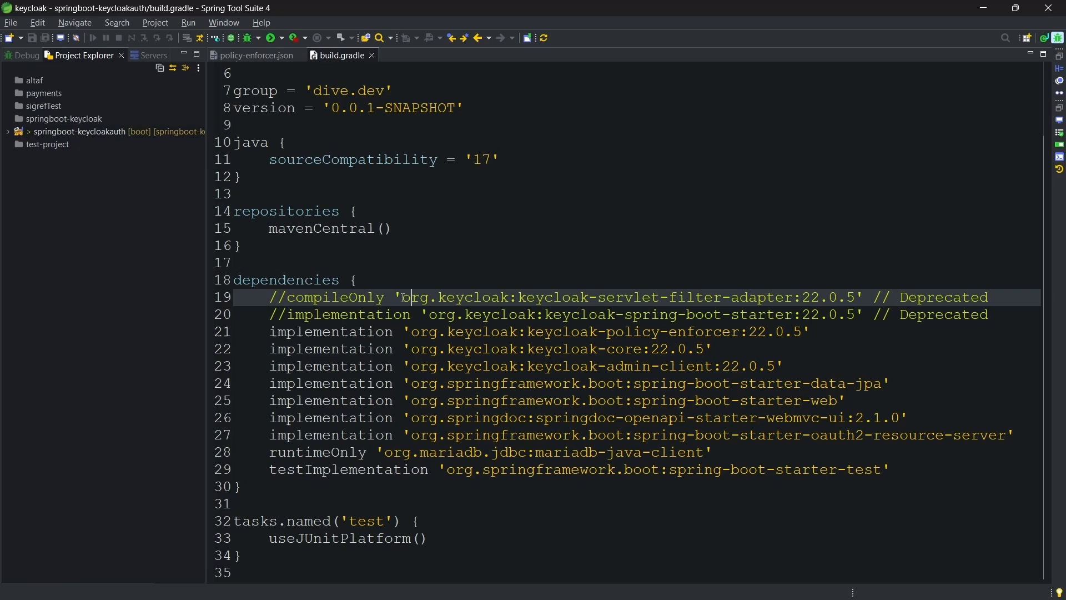
Step: Run springboot-keycloakauth from the toolbar and switch to the Swagger UI in the browser
drag(402, 298, 785, 298)
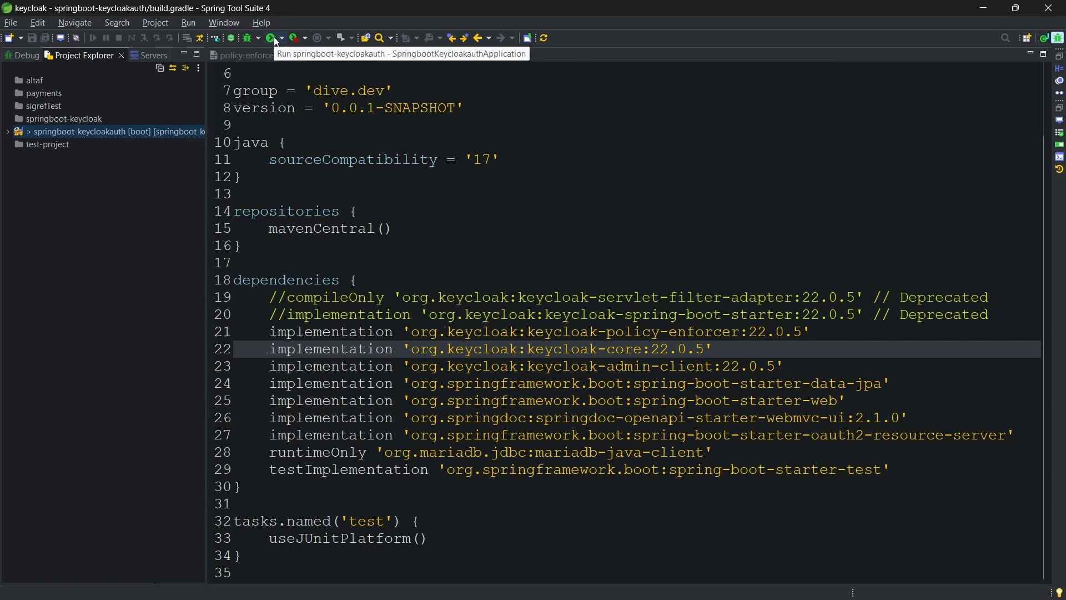
click(272, 38)
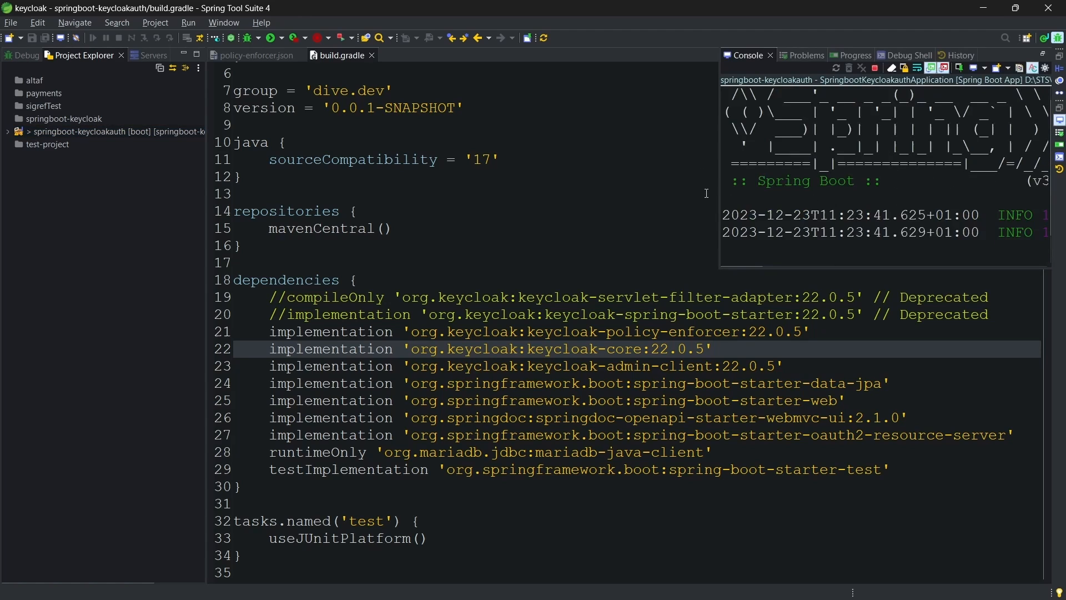
click(542, 193)
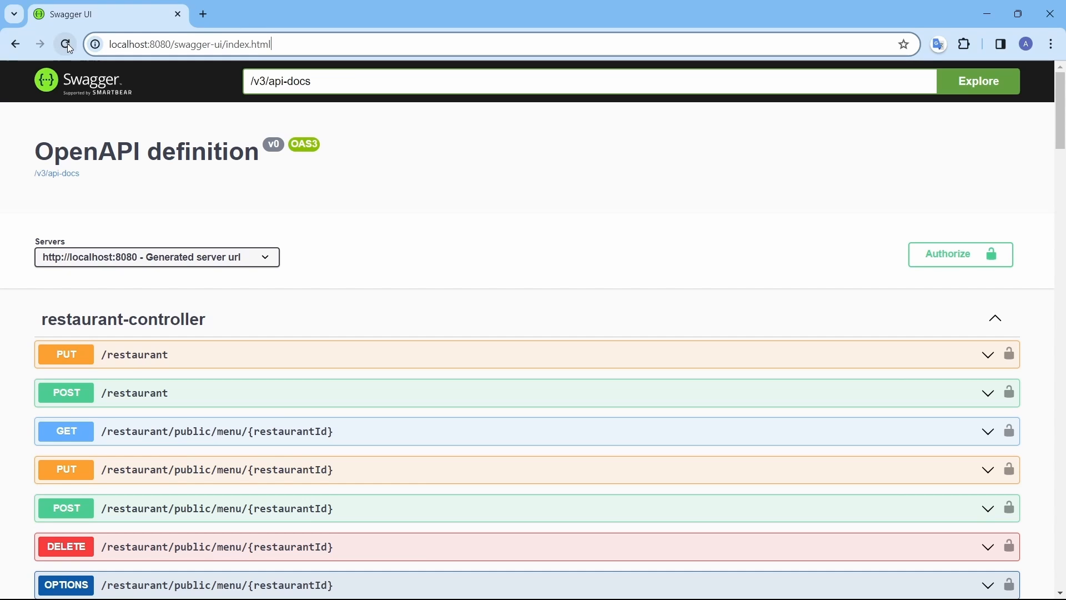
Step: Reload Swagger UI and authorize the PUT item price endpoint as the item owner via Keycloak
click(66, 45)
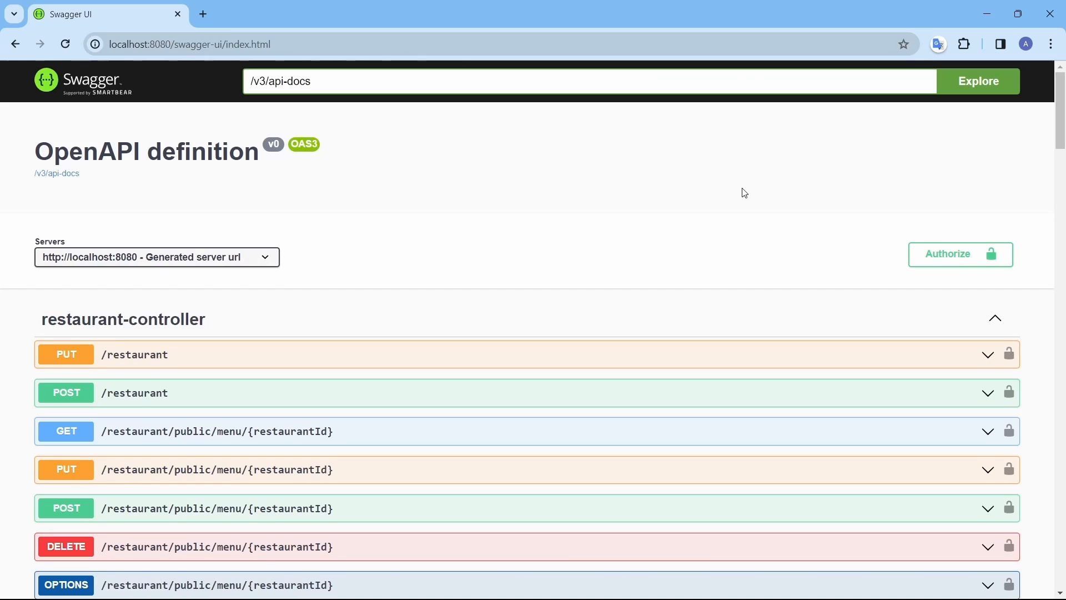
scroll(down, 3)
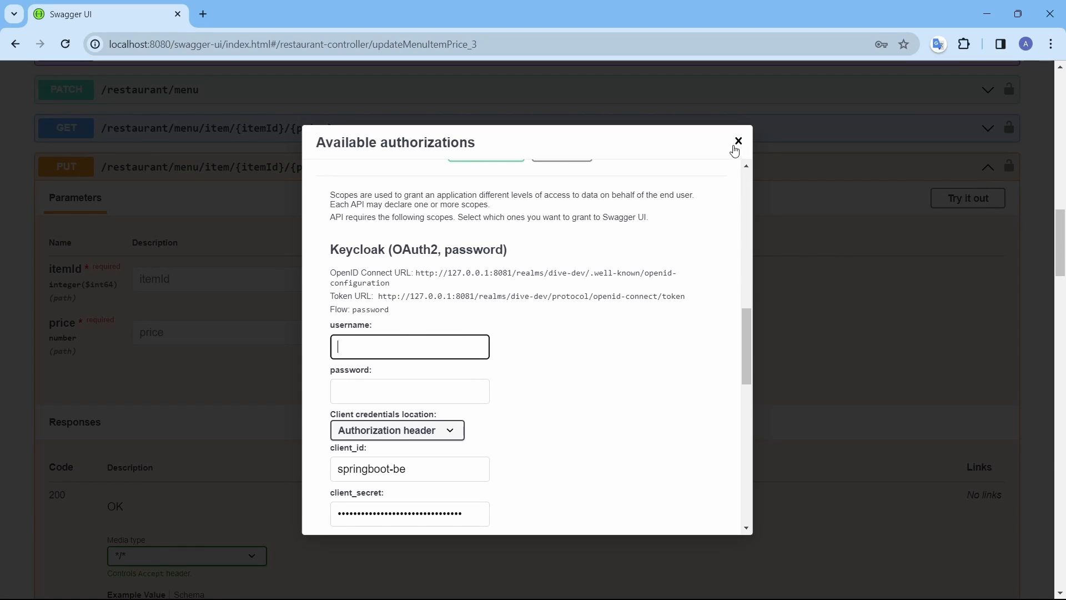
click(738, 141)
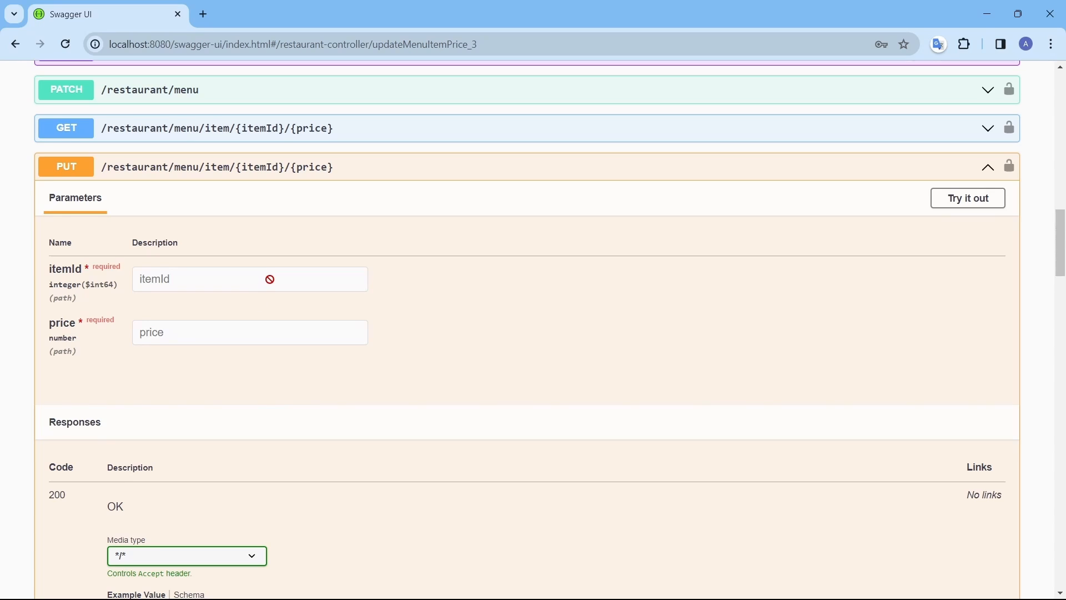
mouse_move(583, 285)
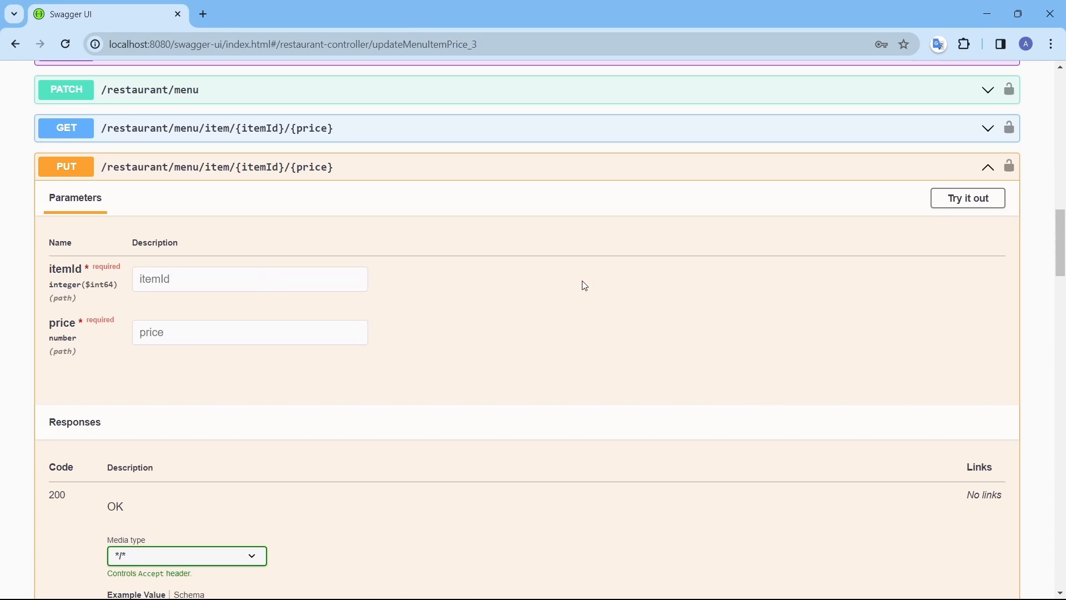
mouse_move(1004, 167)
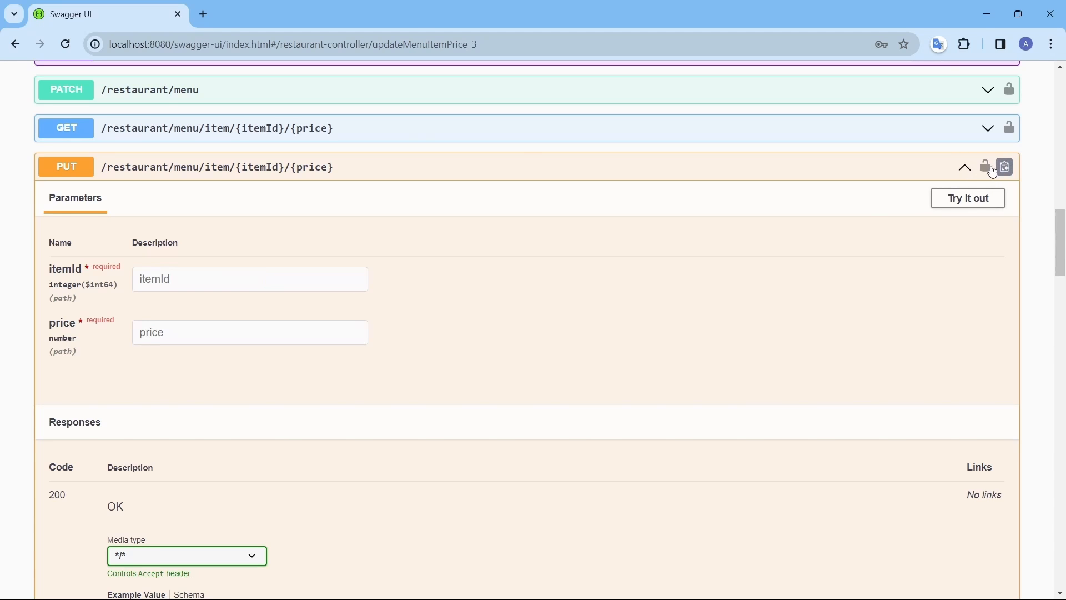
click(983, 167)
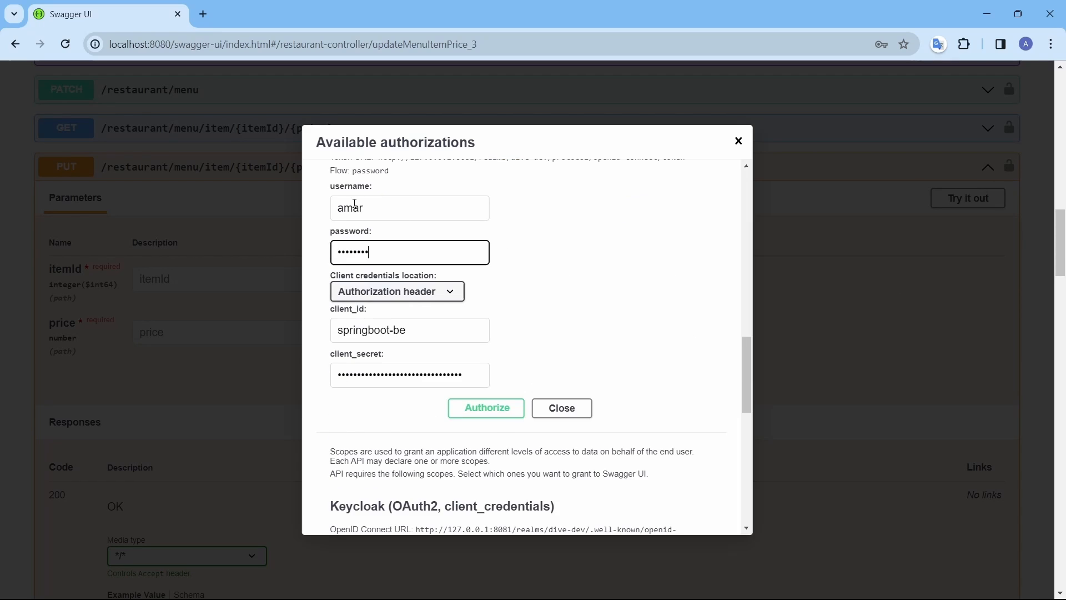
click(485, 408)
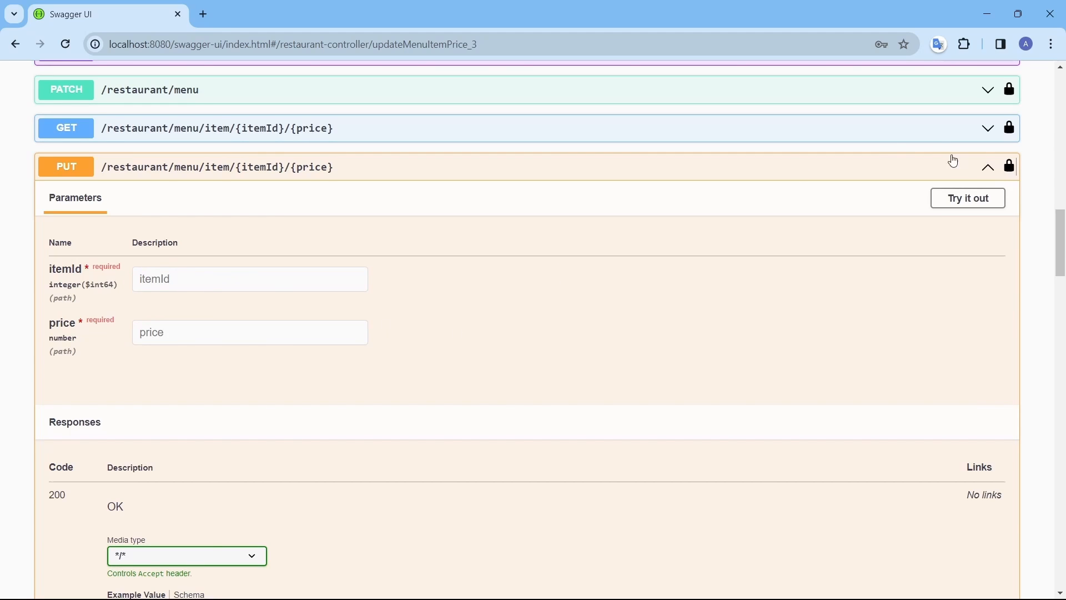
Step: Execute the update-menu-item-price request for item 2 at price 323 and get a 200 response
click(966, 198)
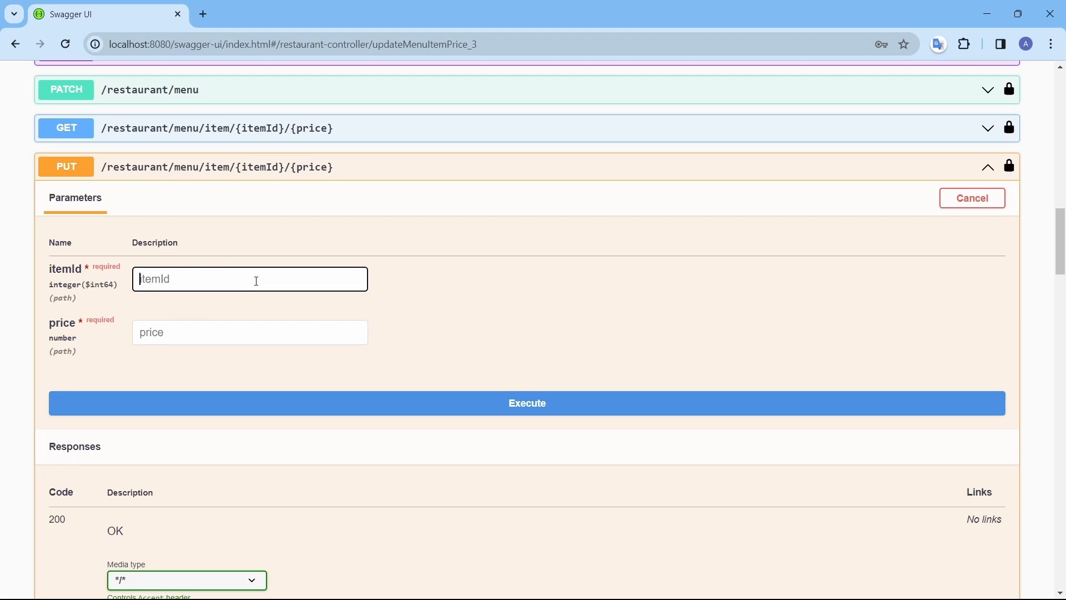
text(323)
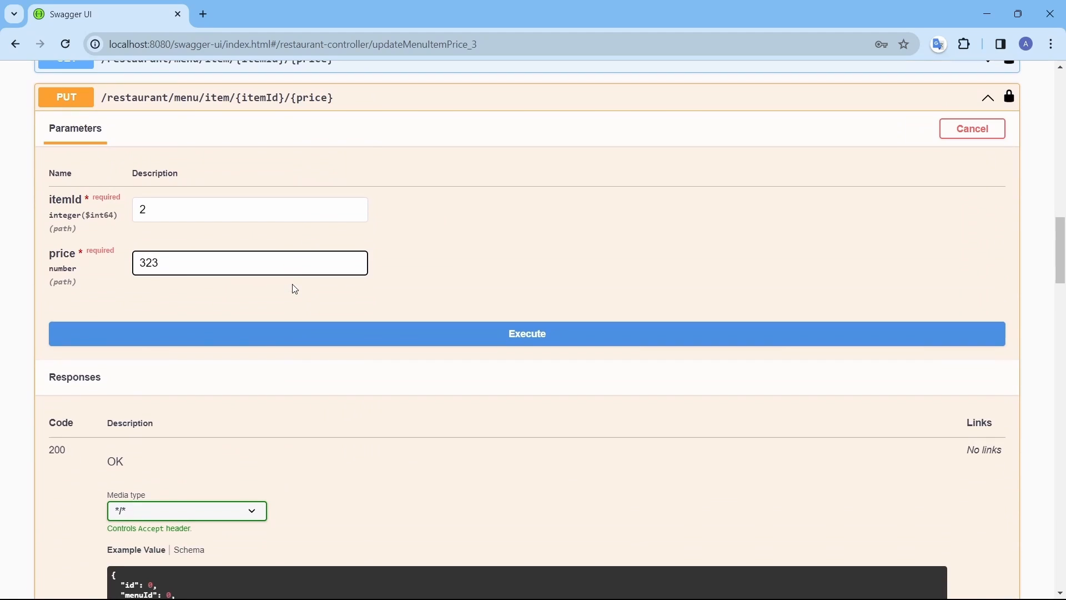
click(527, 333)
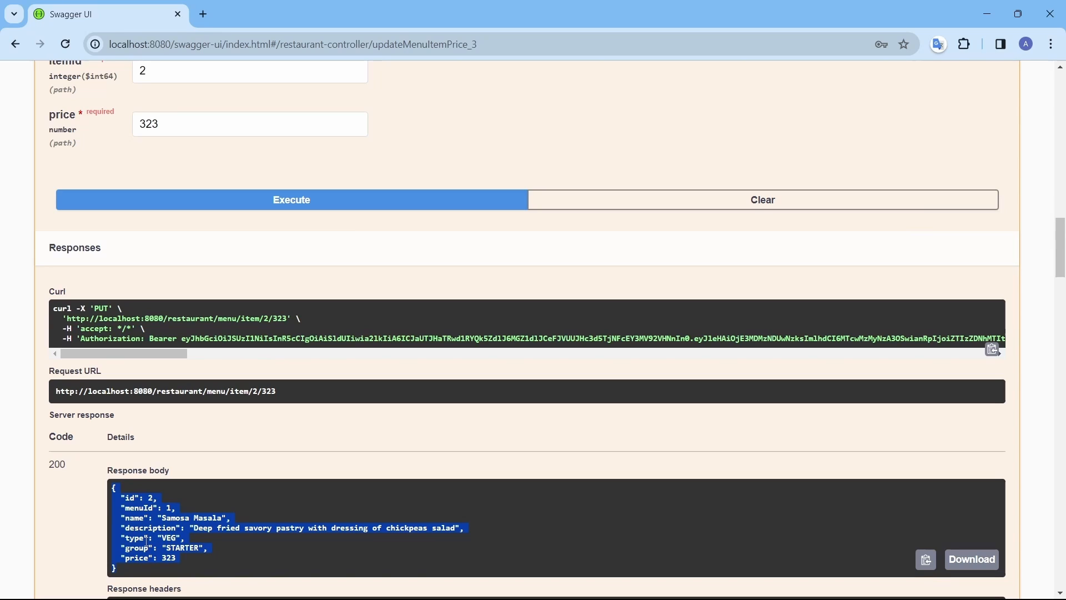
mouse_move(343, 438)
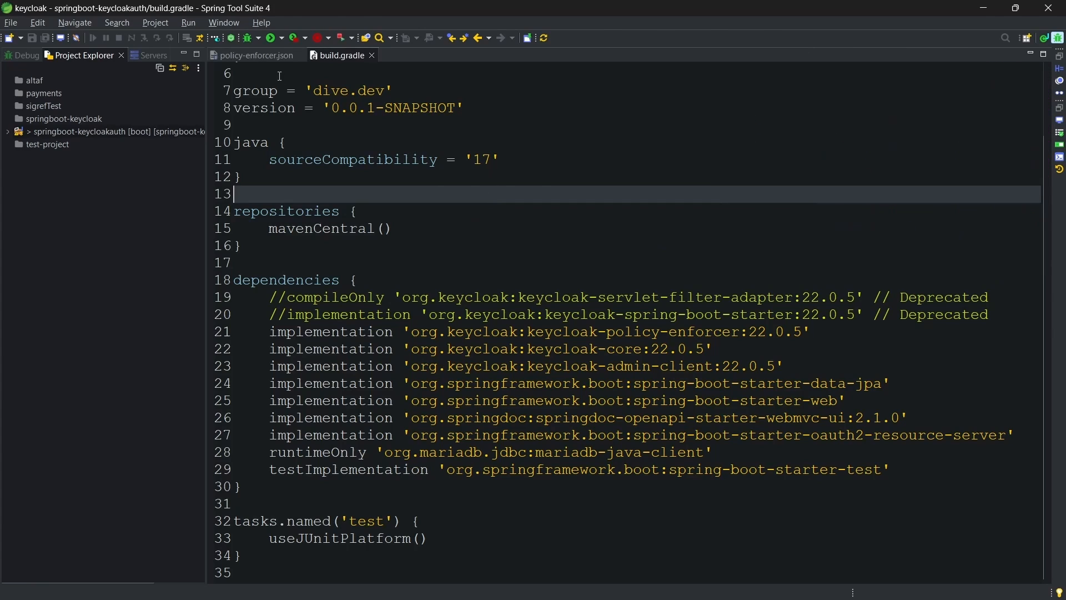
Step: Highlight the /restaurant/menu/item/{itemId}/{price} ENFORCING entry in policy-enforcer.json
click(256, 55)
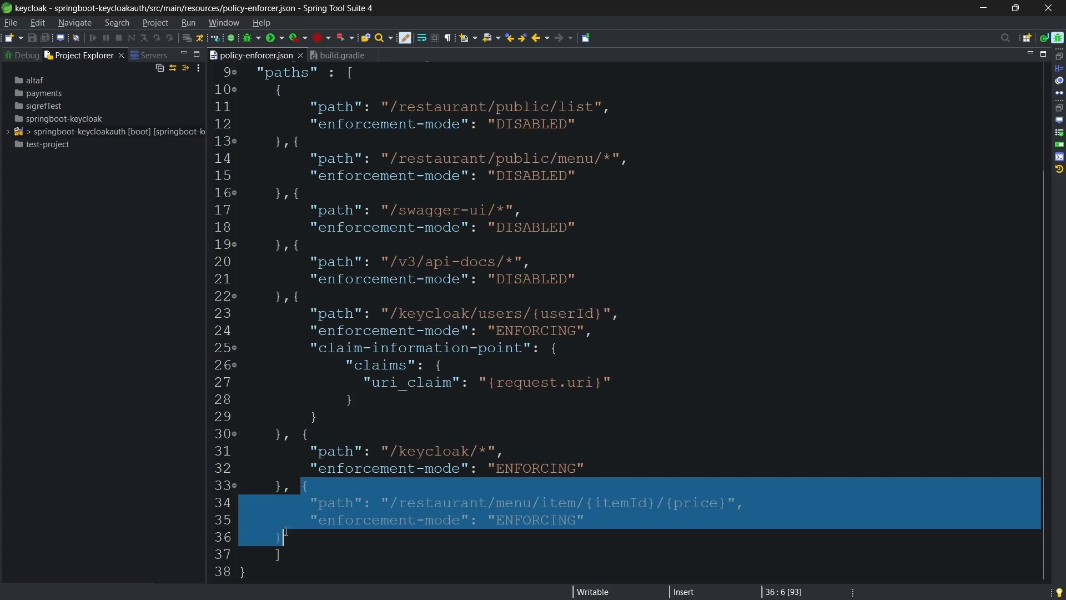
click(583, 520)
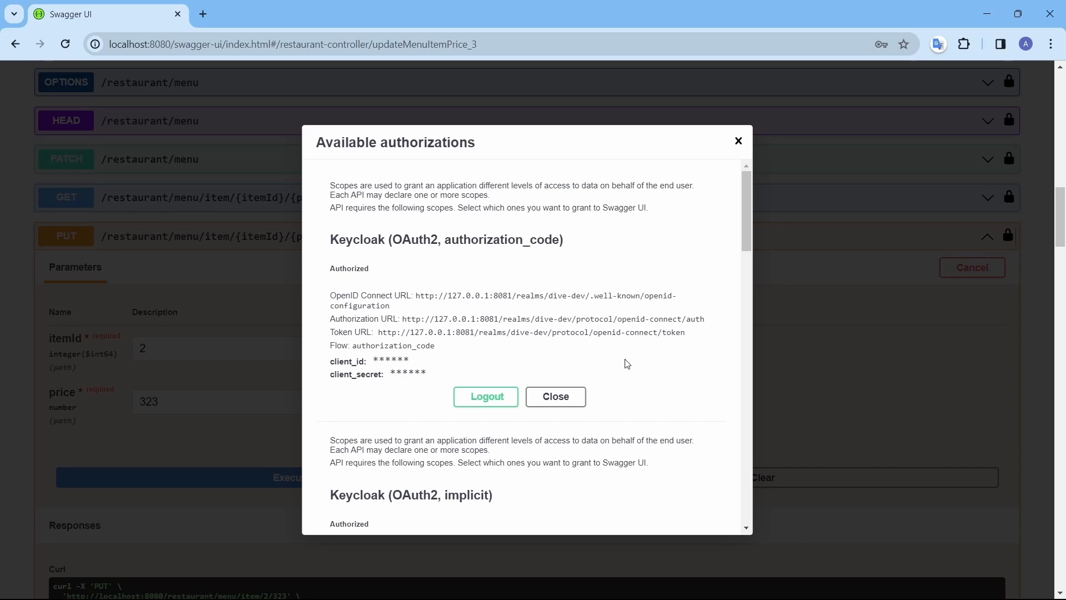
Step: Enter another Keycloak user's username 'suresh' in the password flow to authorize as a non-owner
text(su)
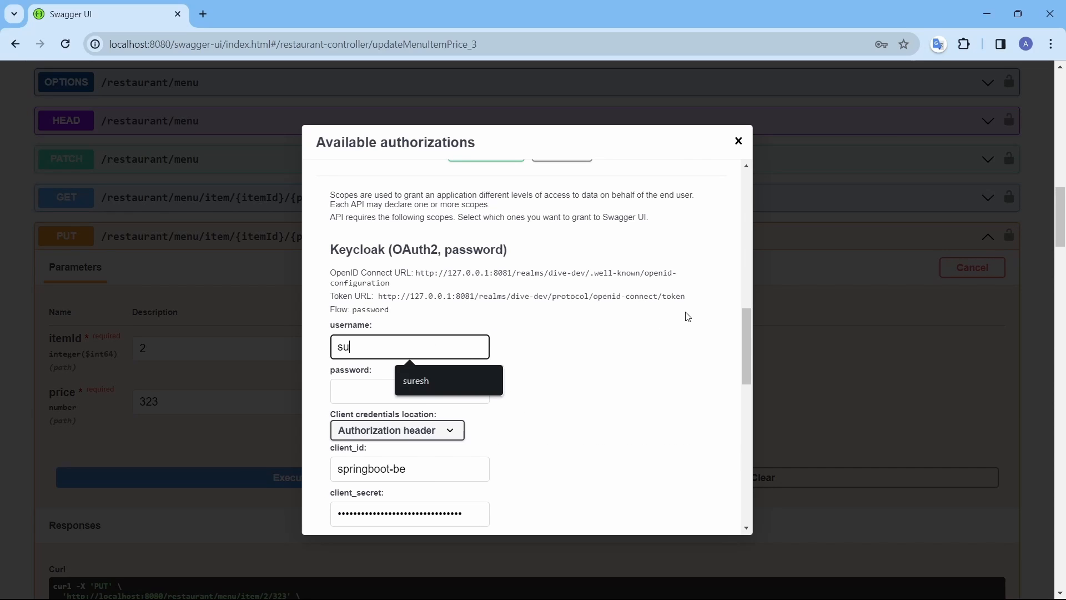
text(resh)
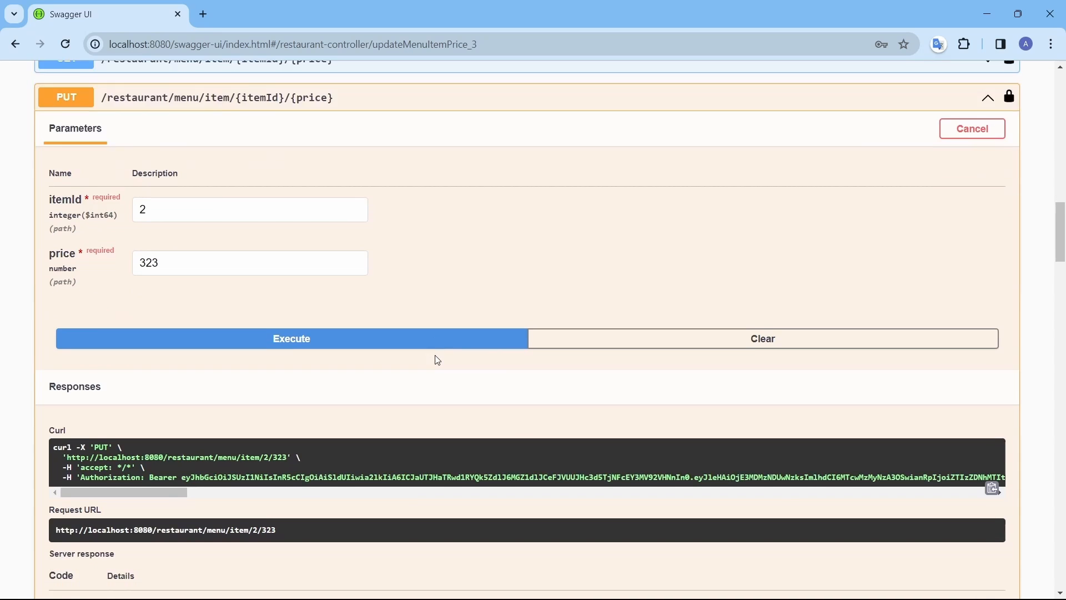
Step: Re-execute the item 2, price 323 update as the other user and view the 403 response
click(291, 338)
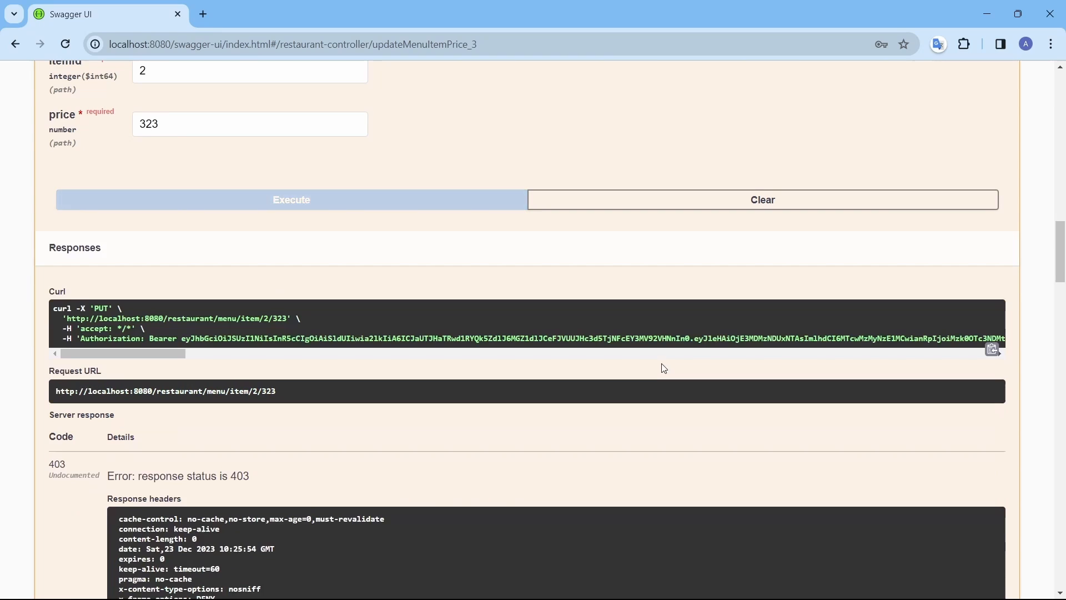
scroll(down, 3)
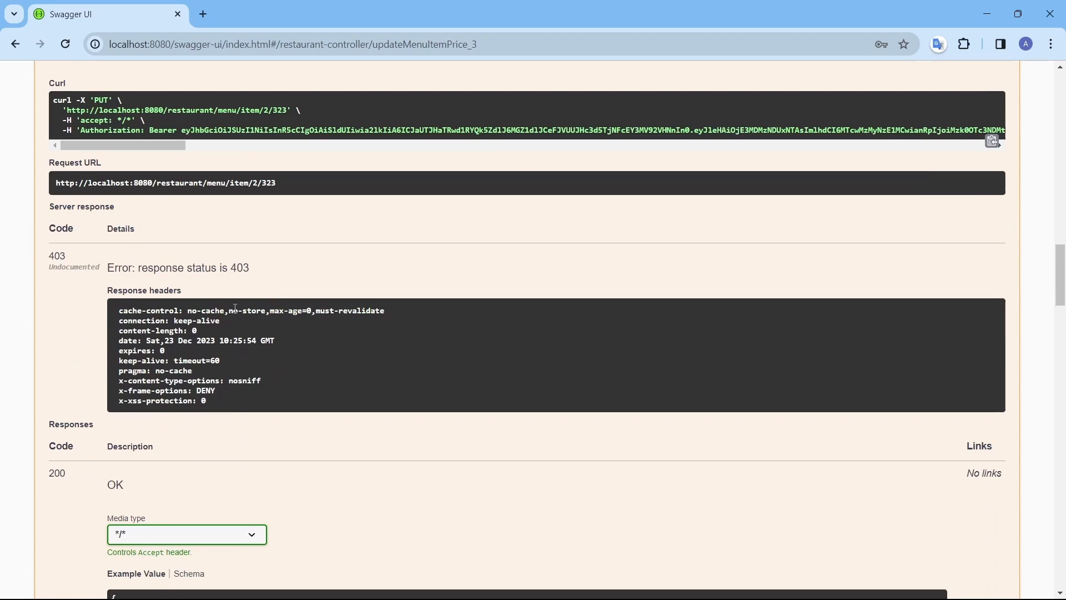
mouse_move(530, 383)
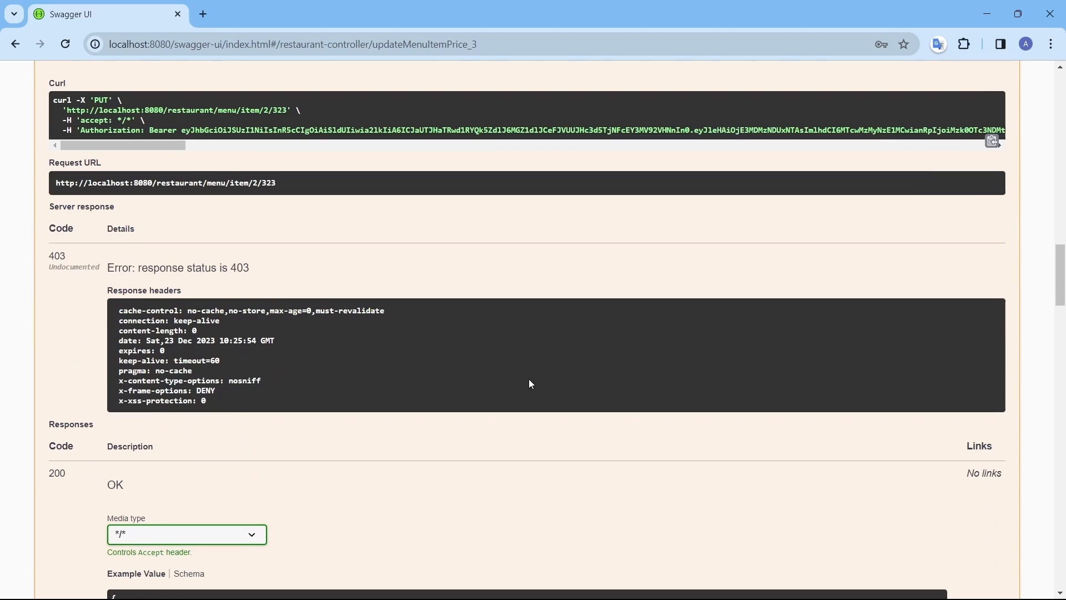